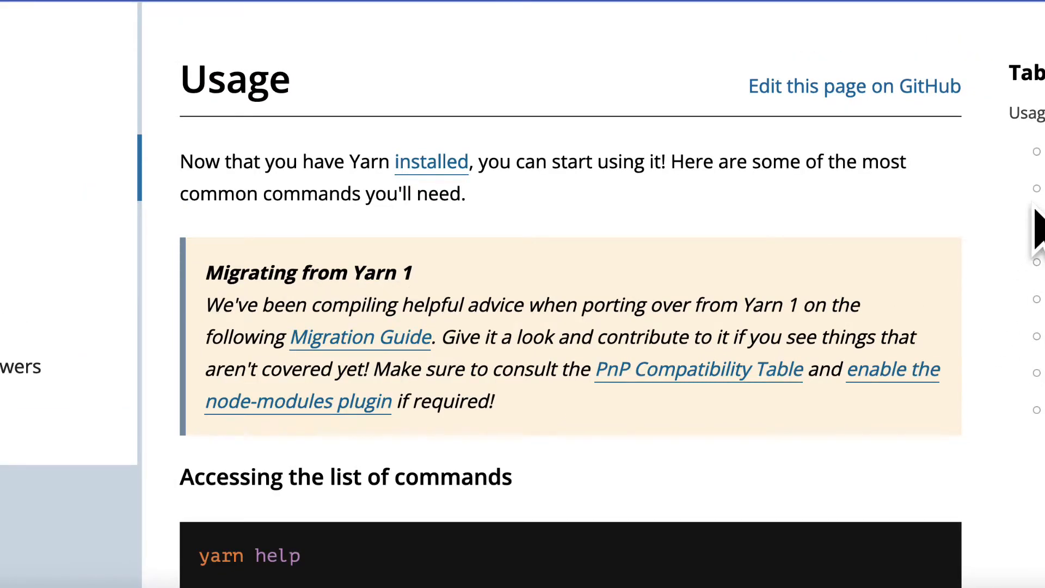
Scroll the Usage page past yarn help, init, install and add down to yarn up, remove and set version
{"action": "scroll", "scroll_direction": "down", "scroll_amount": 3}
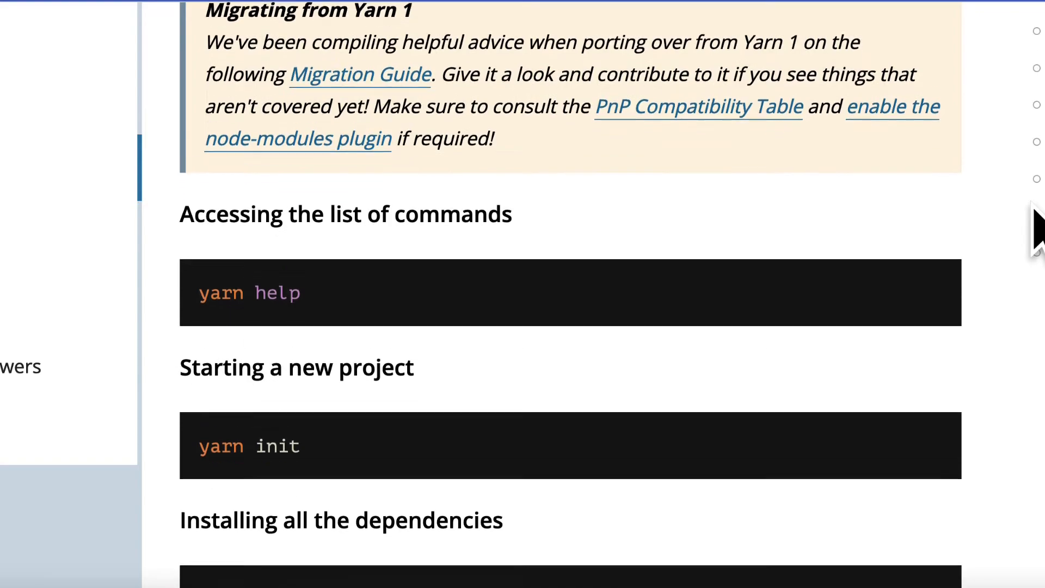
{"action": "scroll", "scroll_direction": "down", "scroll_amount": 3}
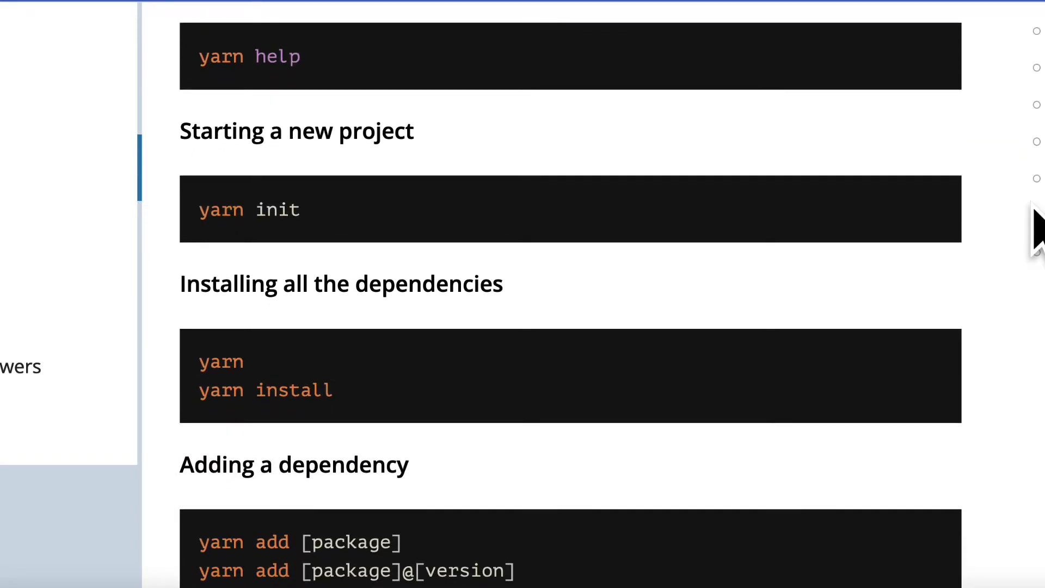
{"action": "scroll", "scroll_direction": "down", "scroll_amount": 3}
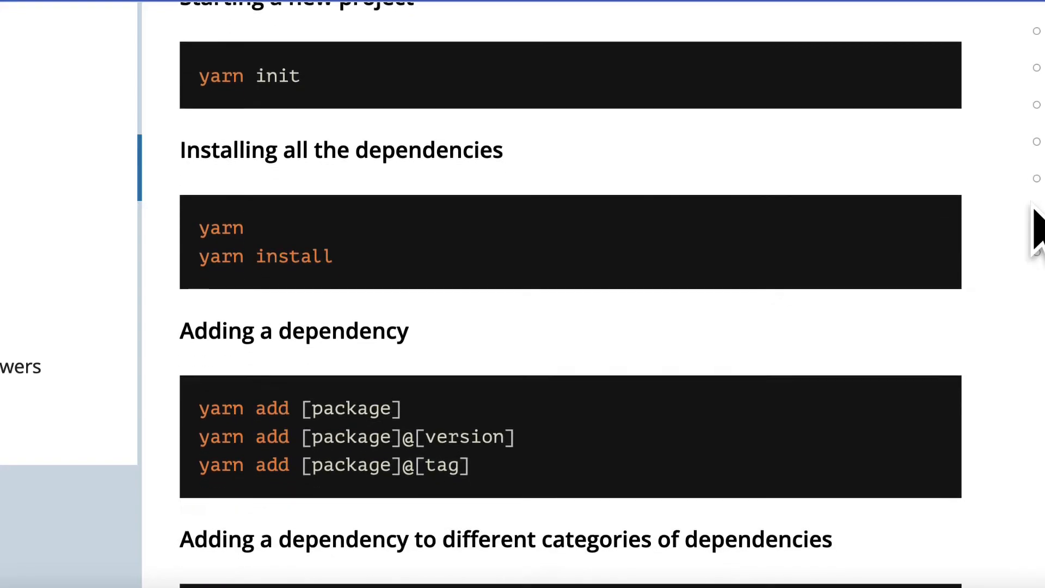
{"action": "scroll", "scroll_direction": "down", "scroll_amount": 3}
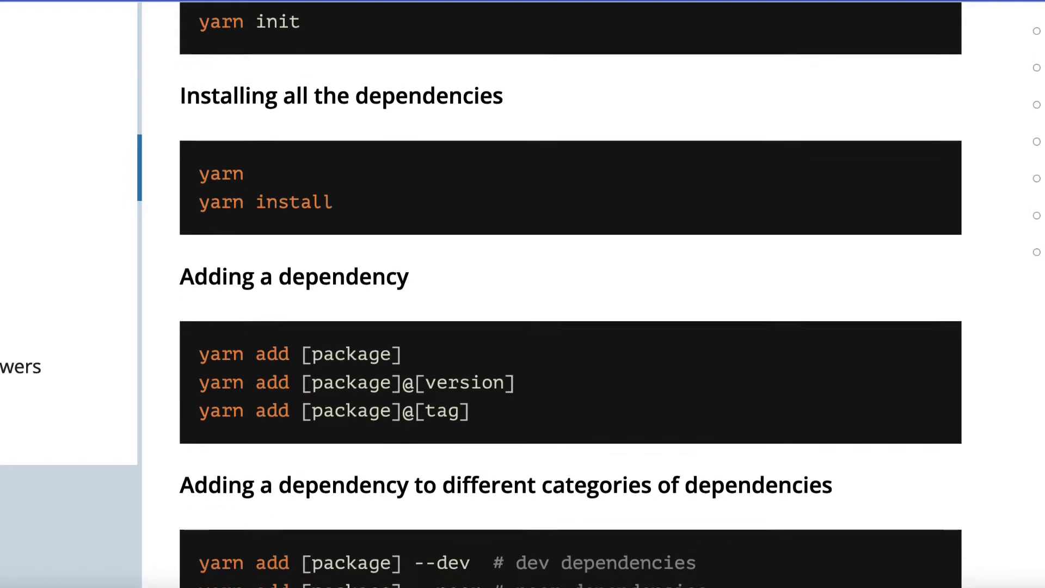
{"action": "scroll", "scroll_direction": "down", "scroll_amount": 3}
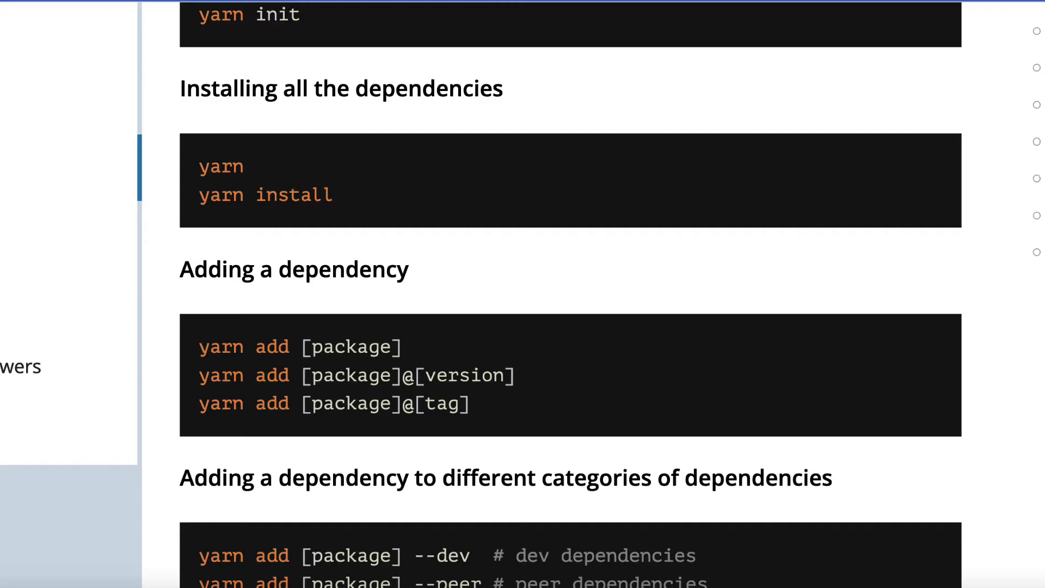
{"action": "scroll", "scroll_direction": "down", "scroll_amount": 3}
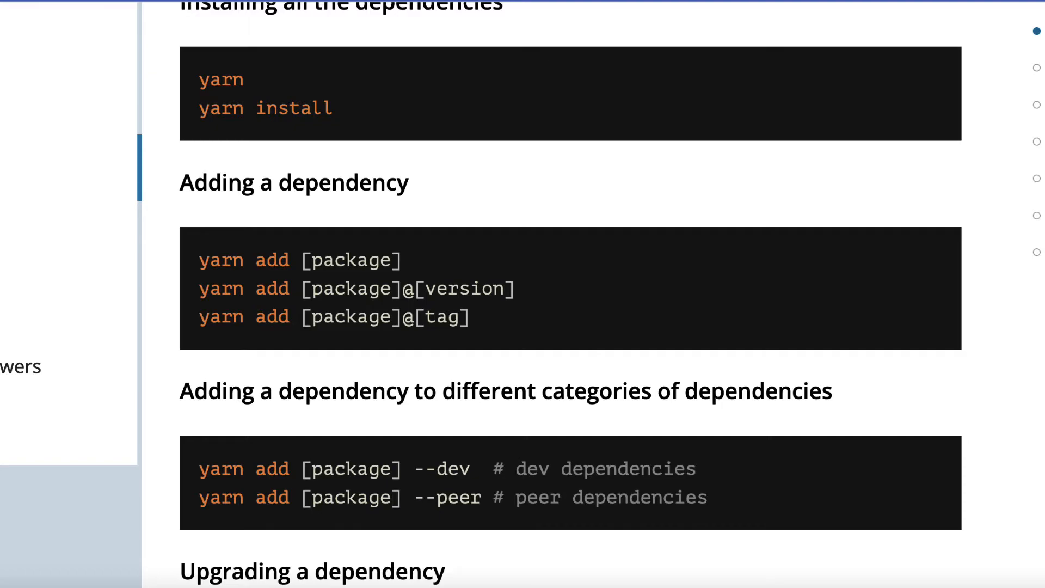
{"action": "scroll", "scroll_direction": "down", "scroll_amount": 3}
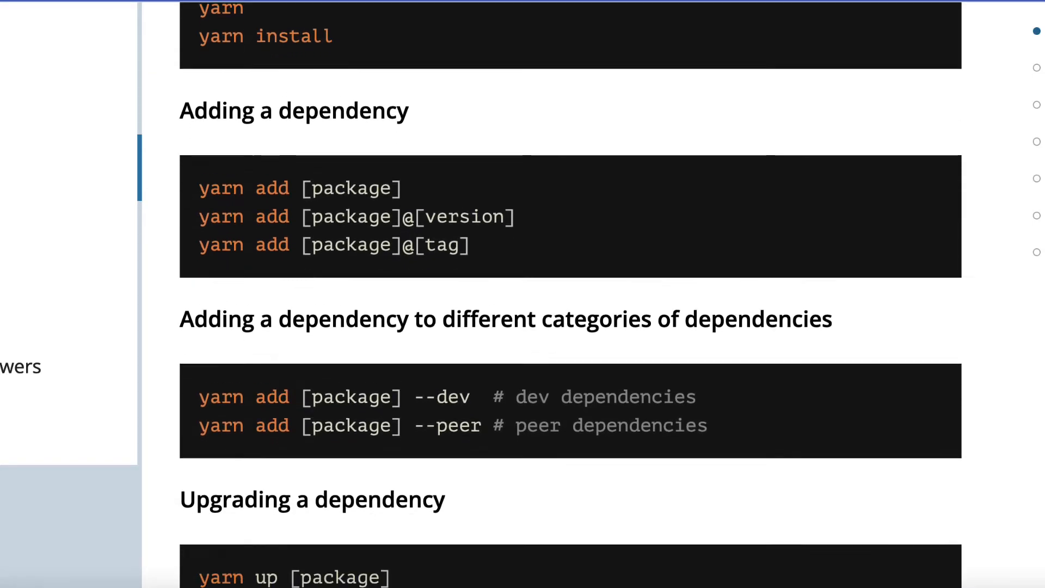
{"action": "scroll", "scroll_direction": "down", "scroll_amount": 3}
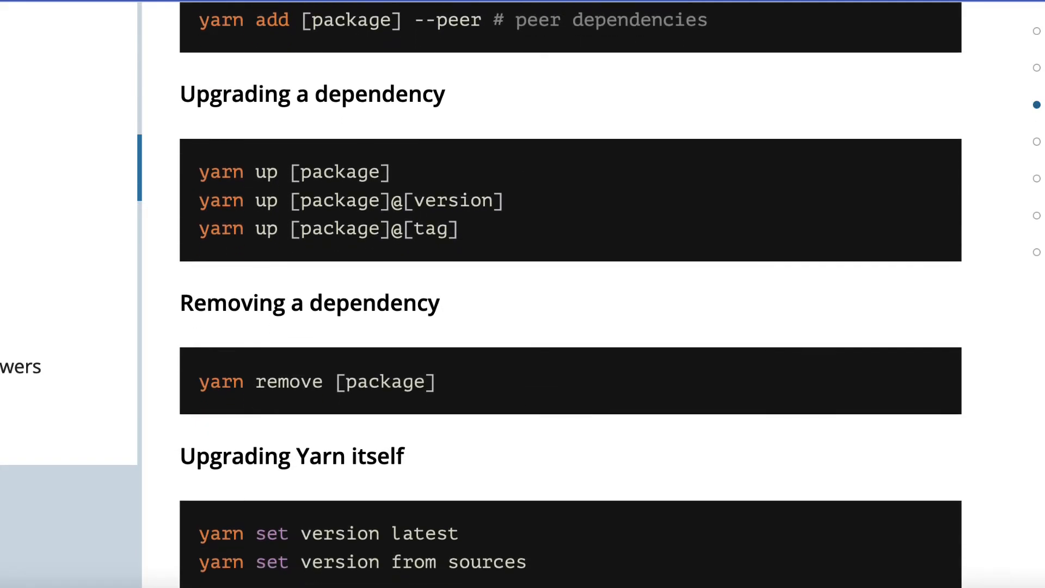
{"action": "scroll", "scroll_direction": "down", "scroll_amount": 3}
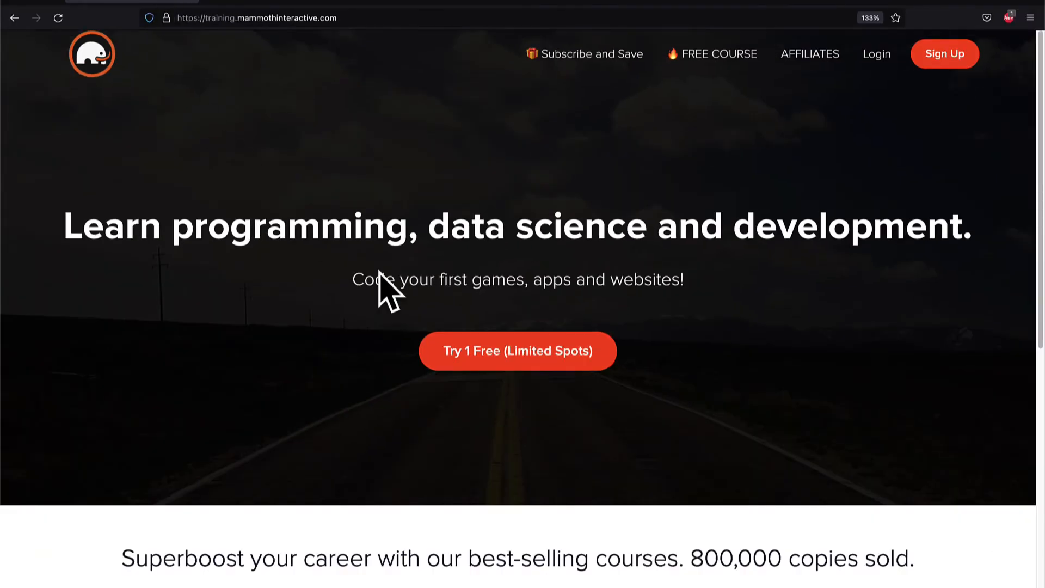
Reach the bottom of the homepage and go to View All Products
{"action": "scroll", "scroll_direction": "down", "scroll_amount": 3}
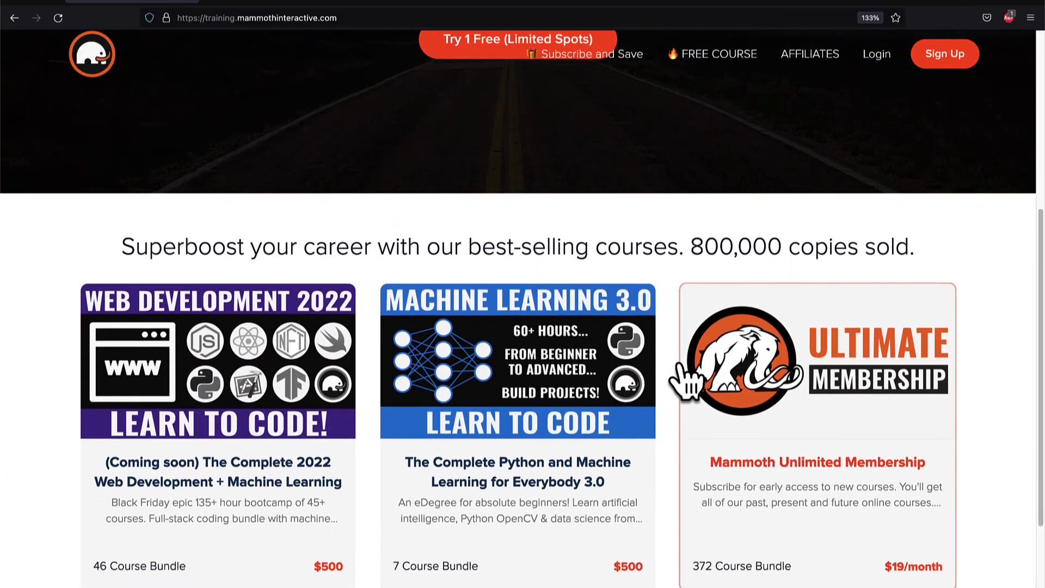
{"action": "scroll", "scroll_direction": "down", "scroll_amount": 3}
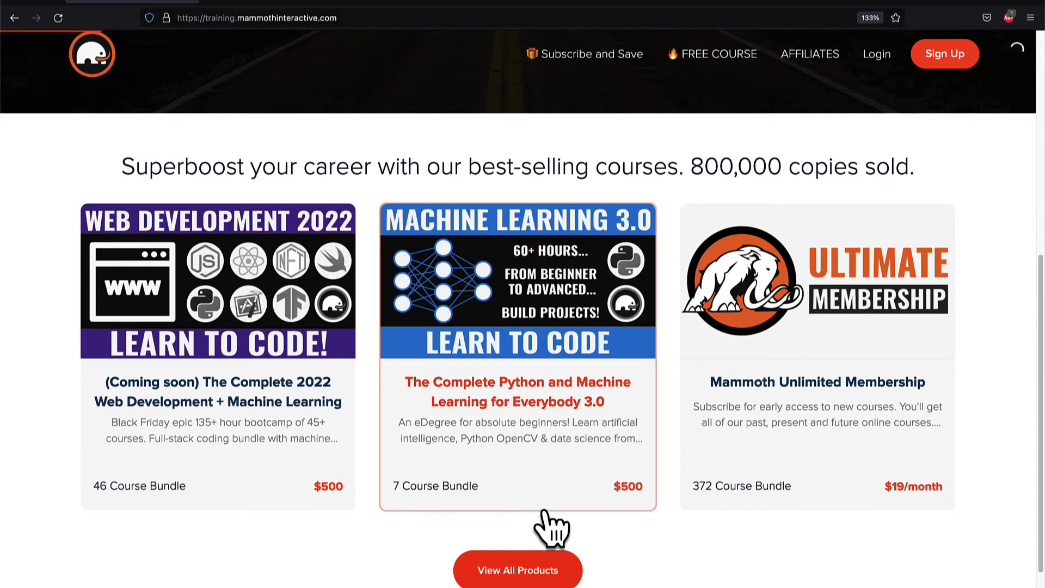
{"action": "left_click", "coordinate": [517, 569]}
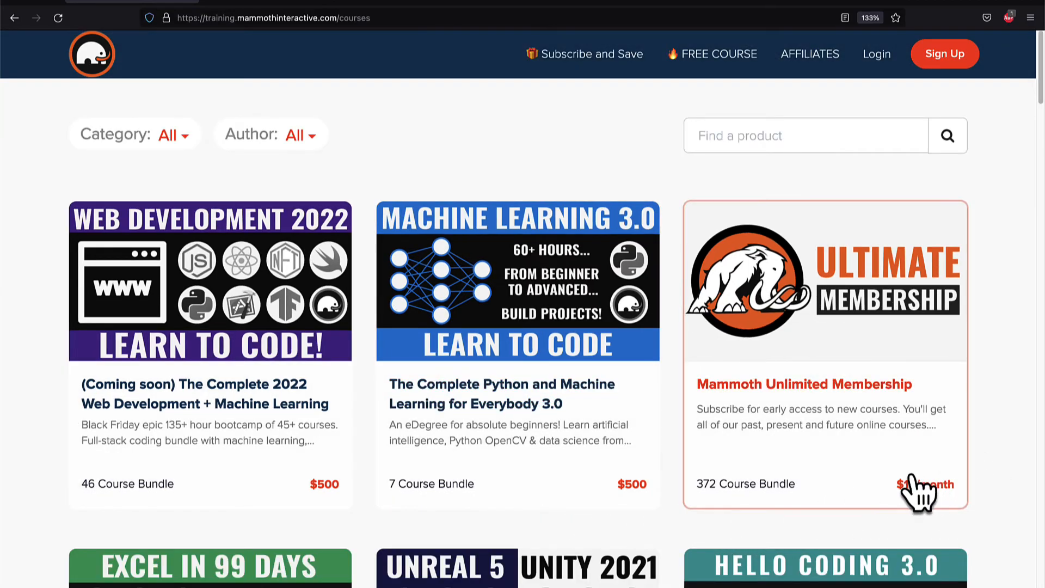
{"action": "mouse_move", "coordinate": [1012, 480]}
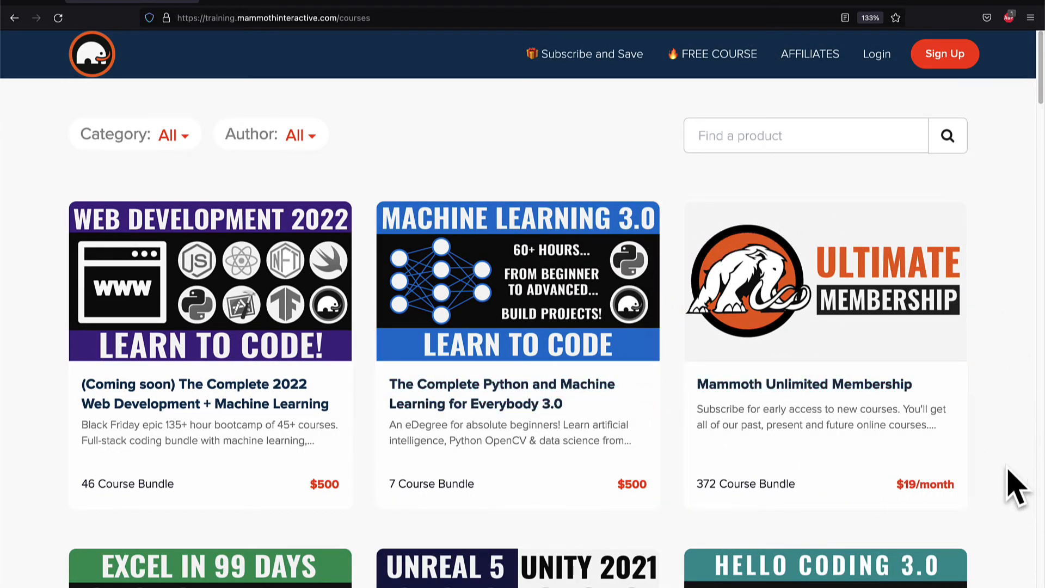
Browse the courses grid down to the Excel in 99 Days, Unreal 5 & Unity and Hello Coding bundles
{"action": "scroll", "scroll_direction": "down", "scroll_amount": 3}
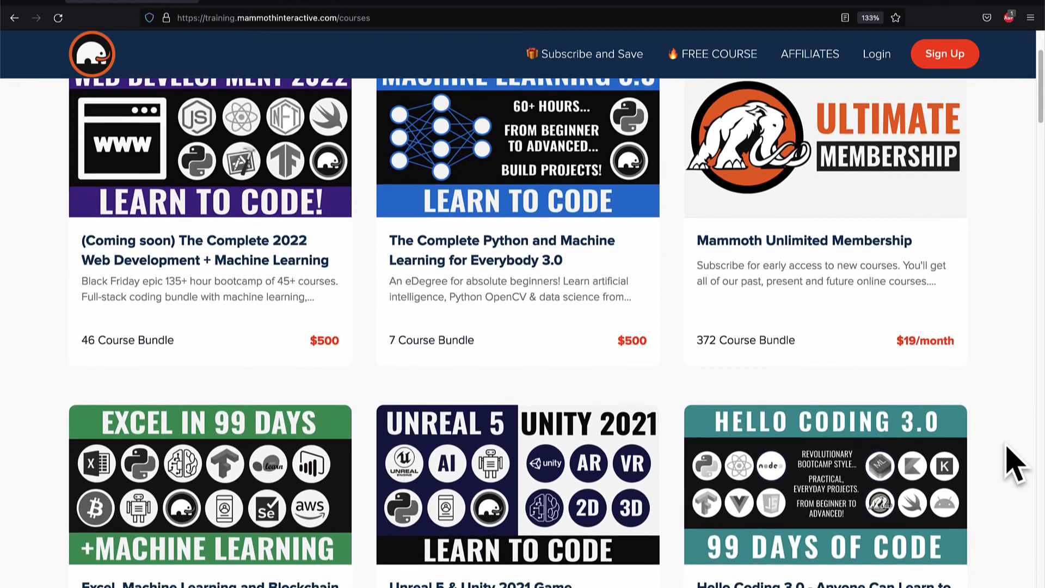
{"action": "scroll", "scroll_direction": "down", "scroll_amount": 3}
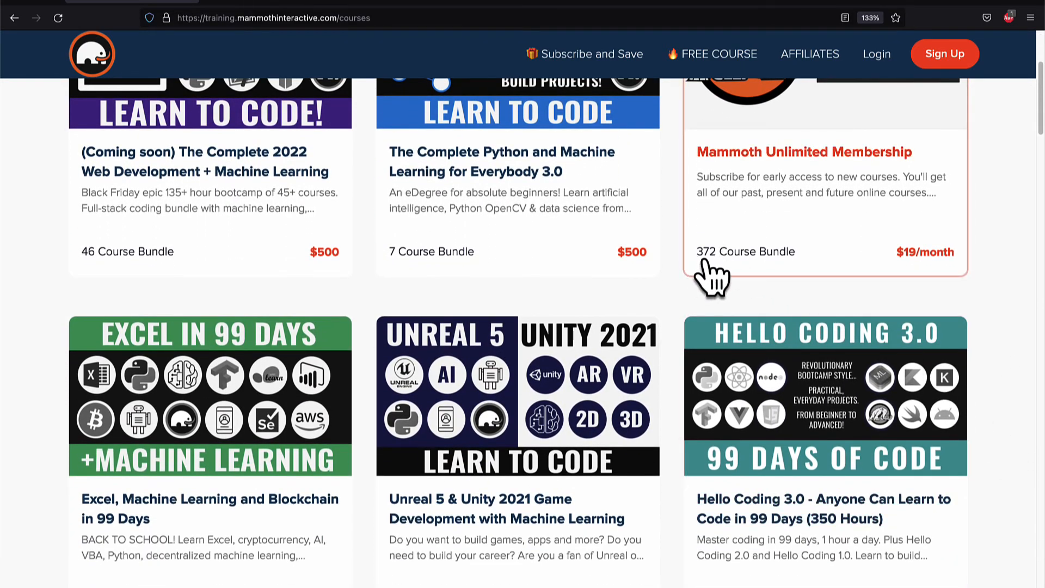
{"action": "scroll", "scroll_direction": "down", "scroll_amount": 3}
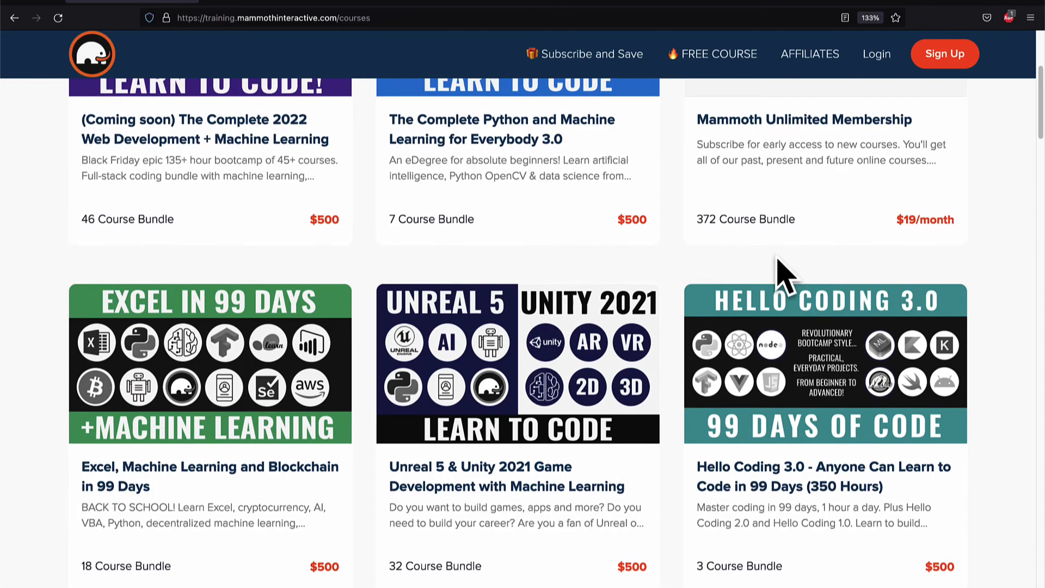